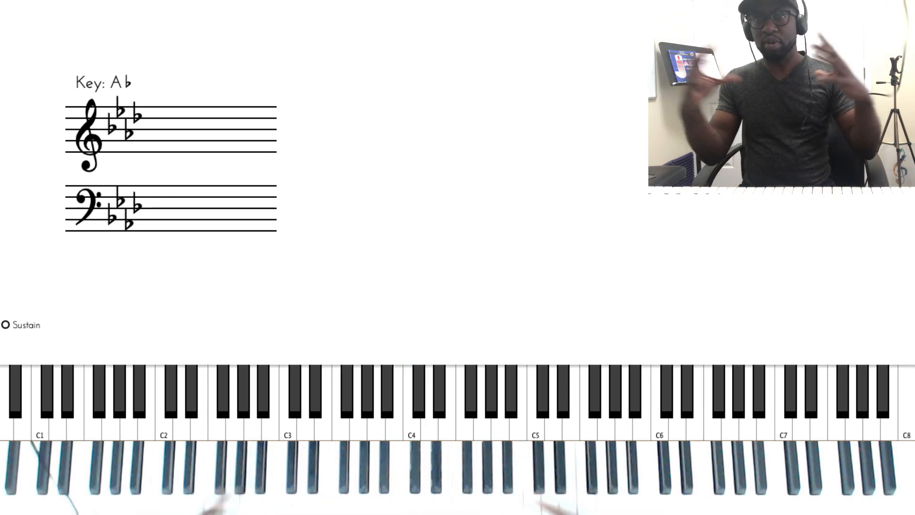
Play middle C (C4) so it lights up and appears on the treble staff.
click(410, 402)
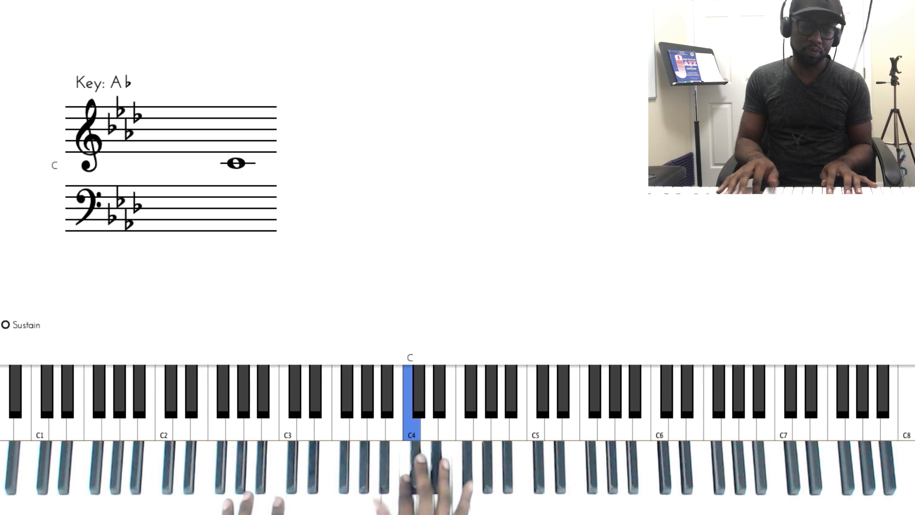